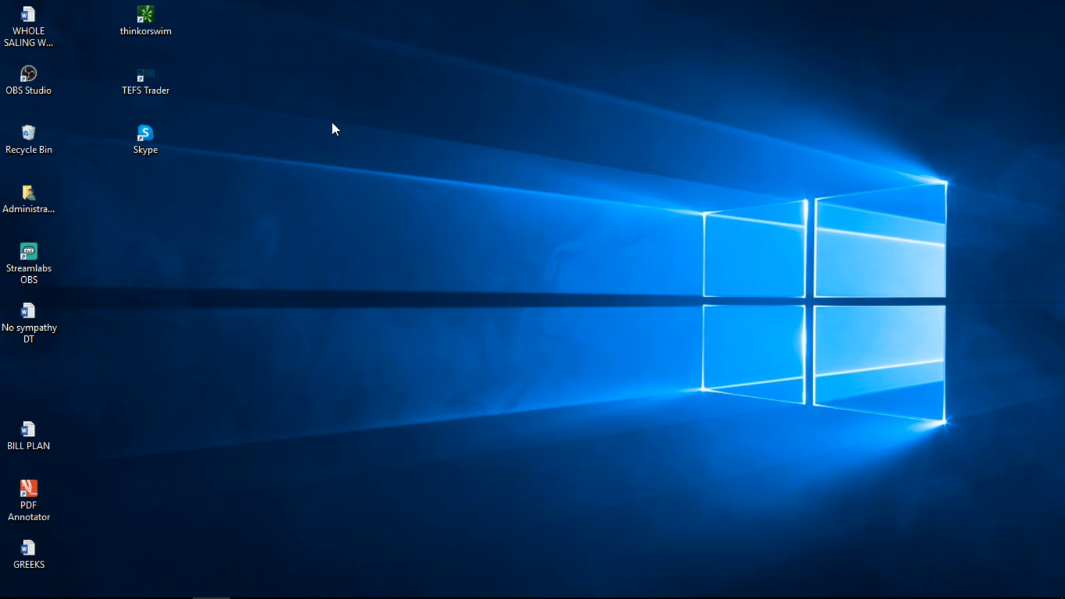
{"action": "mouse_move", "coordinate": [418, 242]}
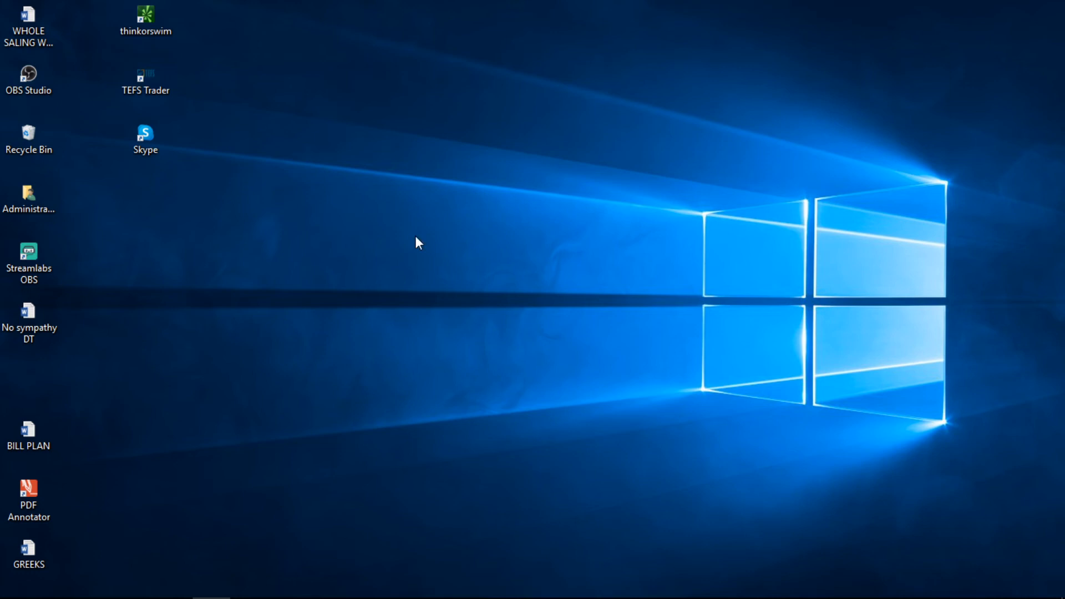
{"action": "mouse_move", "coordinate": [405, 260]}
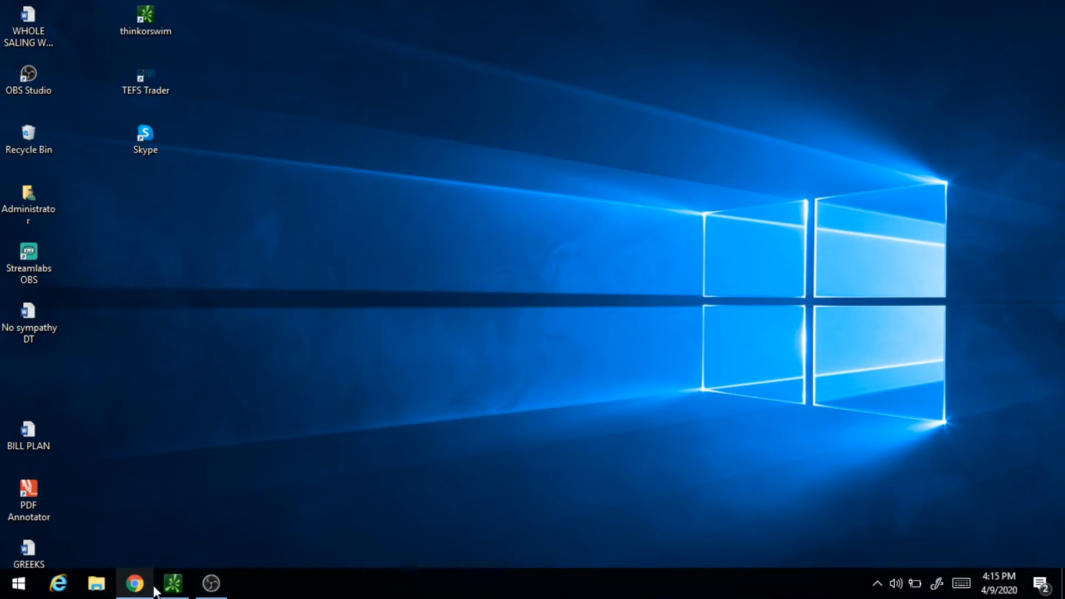
- Bring thinkorswim to the front showing the one-minute AAPL chart
{"action": "left_click", "coordinate": [172, 583]}
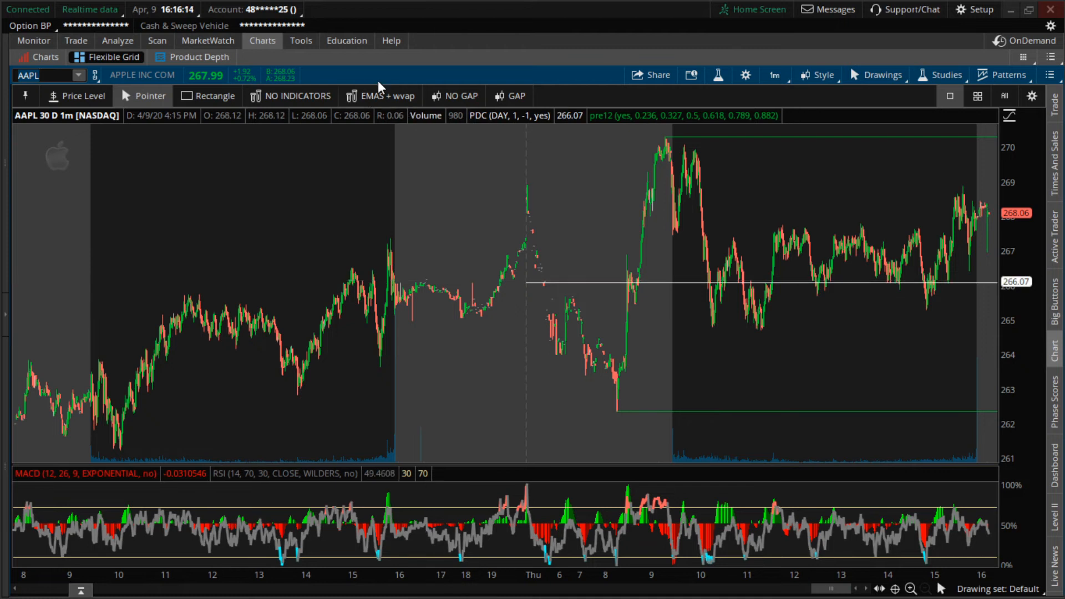
{"action": "mouse_move", "coordinate": [537, 289]}
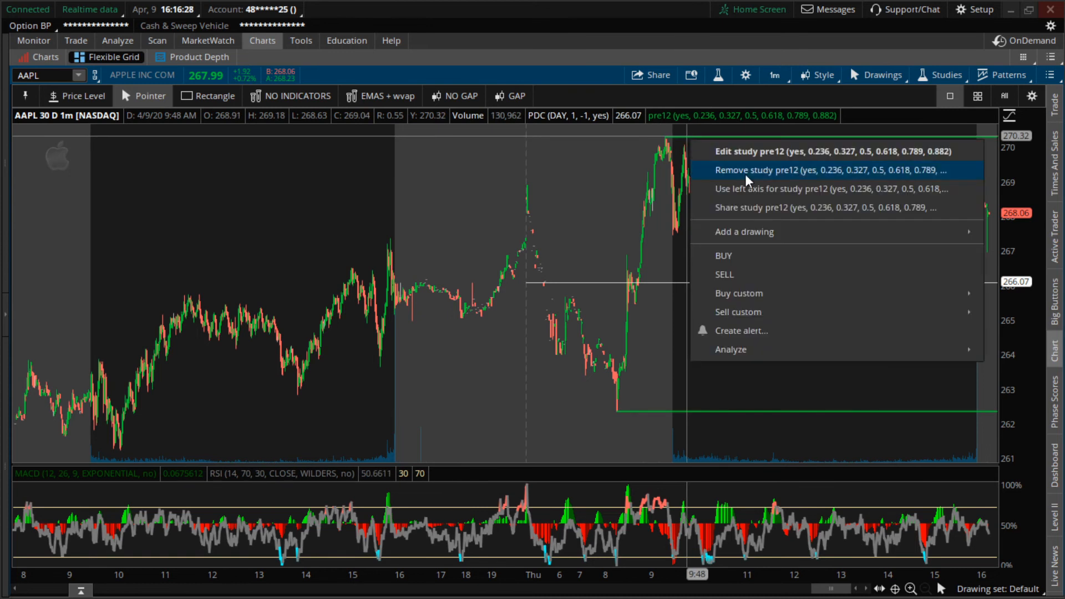
- Remove the pre12 study from the AAPL chart and confirm
{"action": "left_click", "coordinate": [768, 170]}
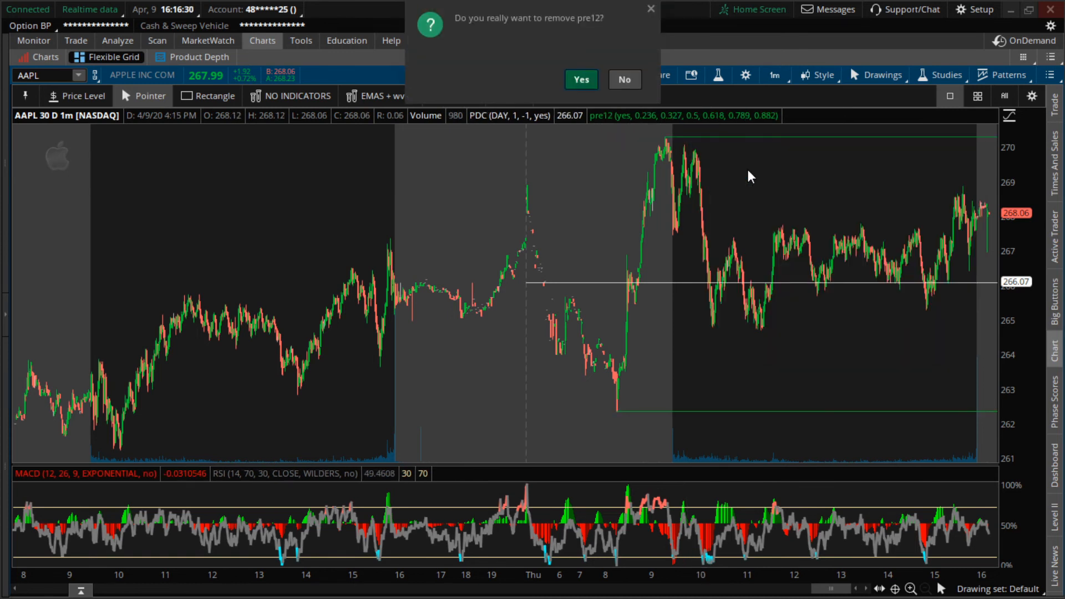
{"action": "left_click", "coordinate": [580, 79]}
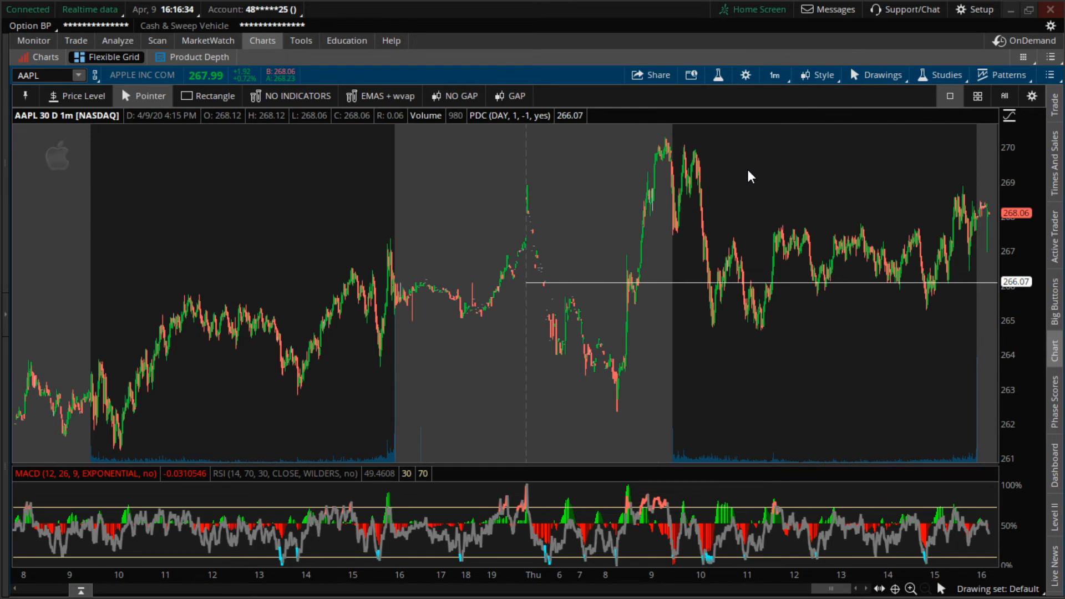
{"action": "mouse_move", "coordinate": [1004, 30]}
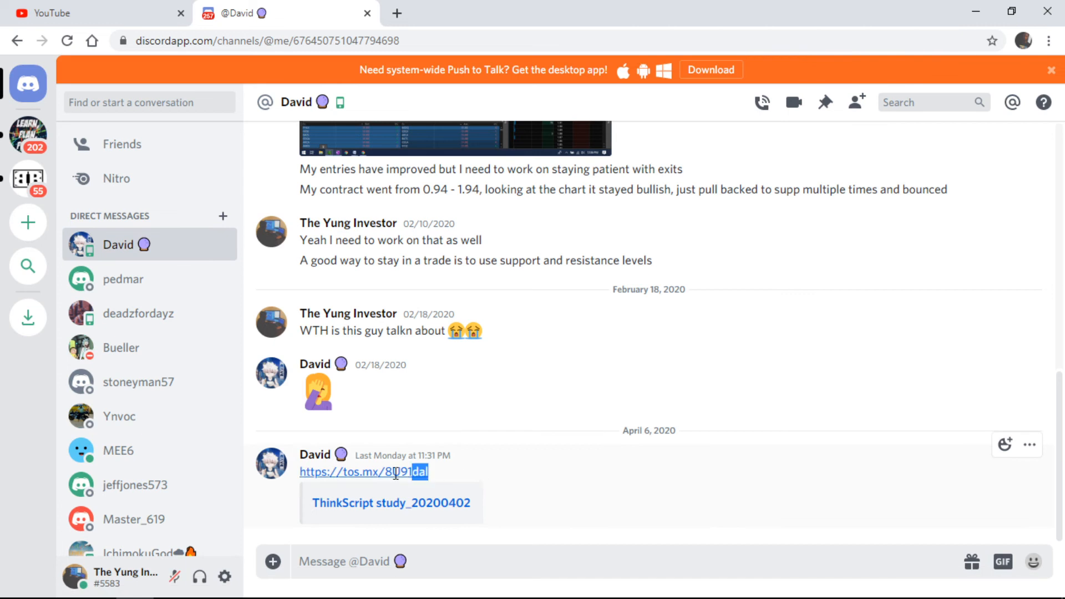
- Copy the shared tos.mx study link from the Discord message
{"action": "right_click", "coordinate": [364, 472]}
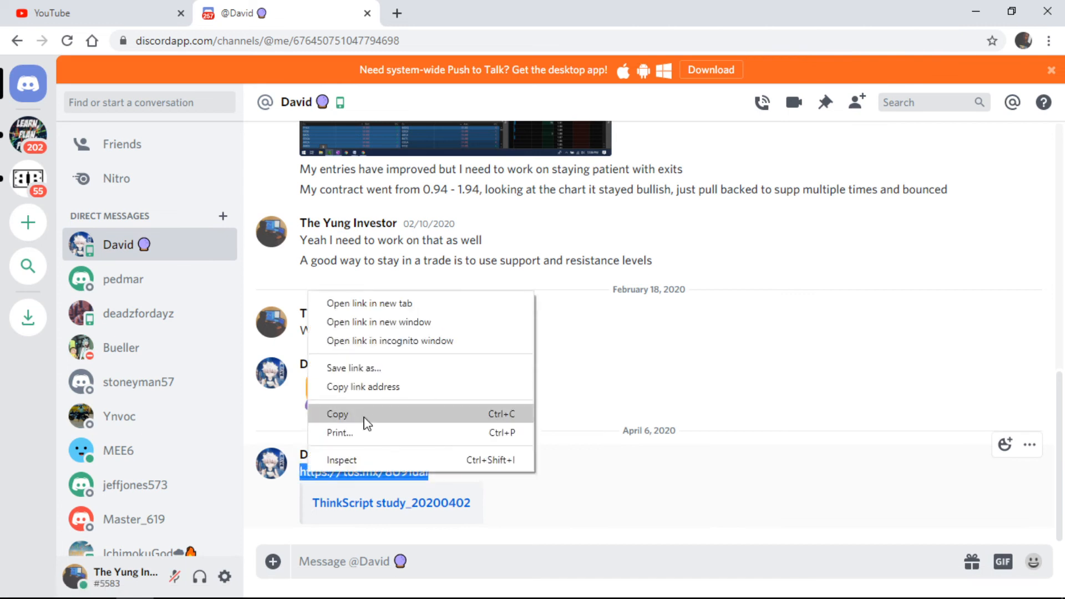
{"action": "left_click", "coordinate": [337, 414]}
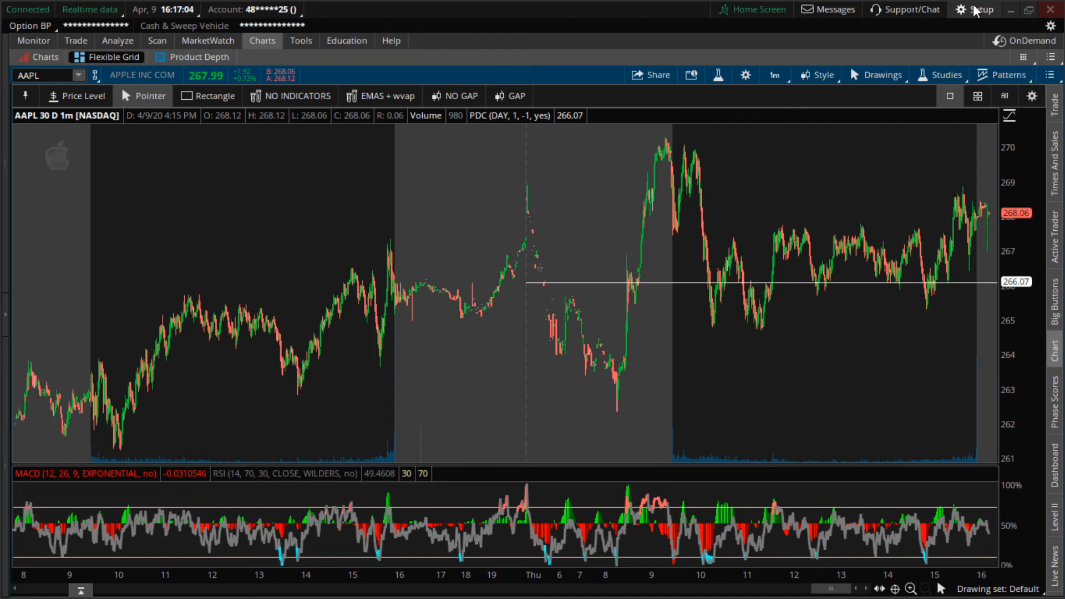
{"action": "left_click", "coordinate": [980, 9]}
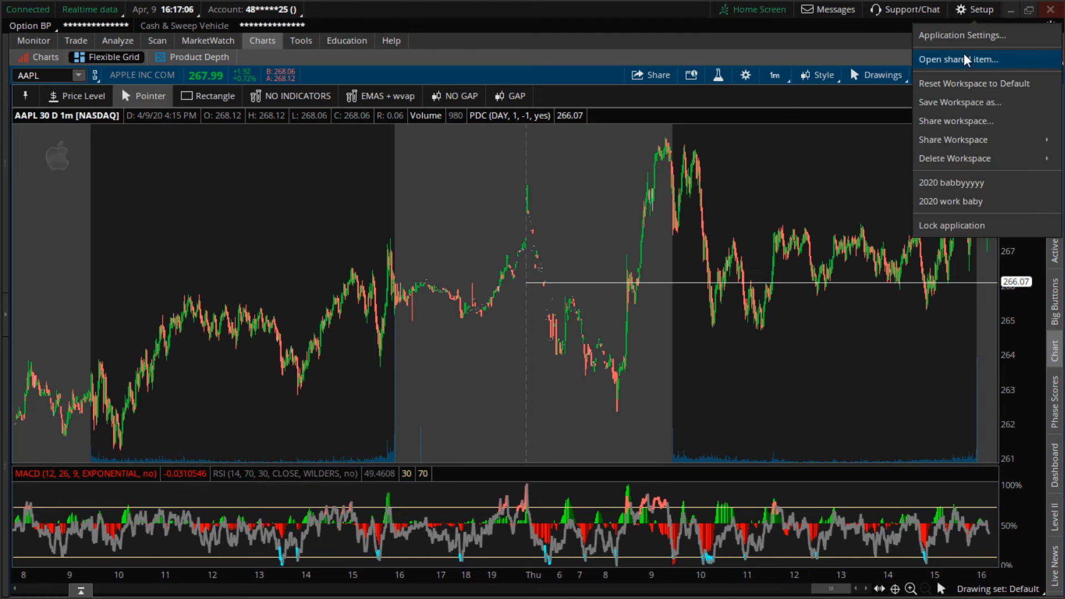
{"action": "mouse_move", "coordinate": [1004, 65]}
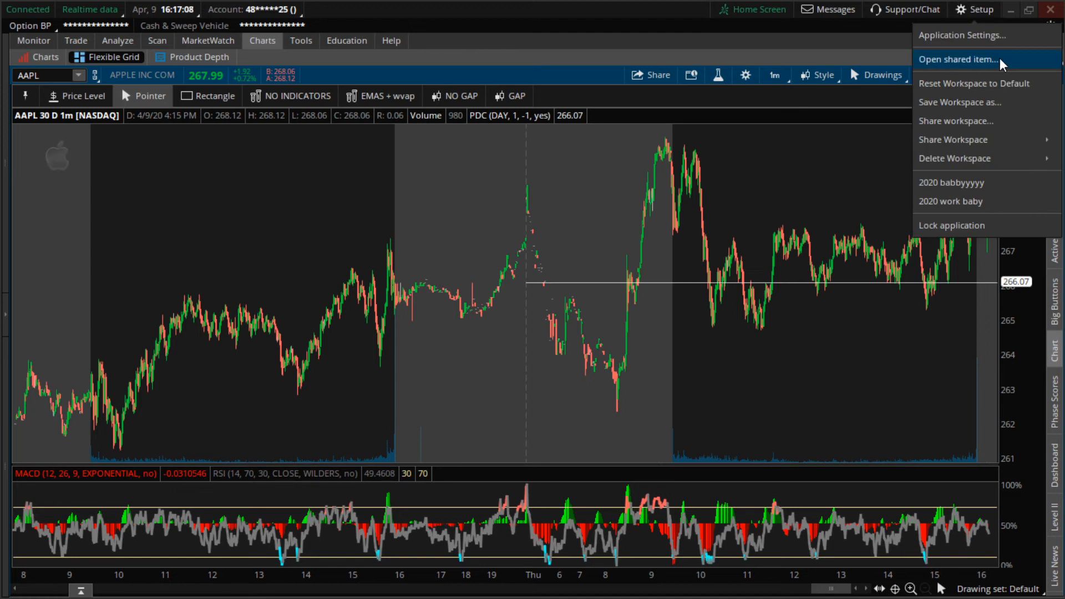
{"action": "left_click", "coordinate": [959, 59]}
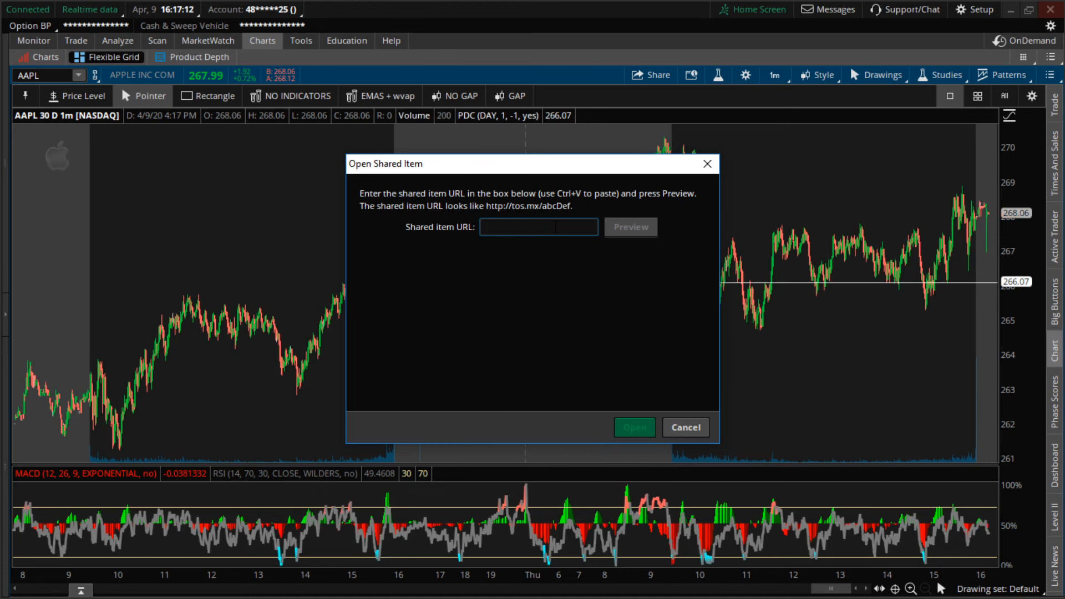
{"action": "type", "text": "https://tos.mx/8U91dal"}
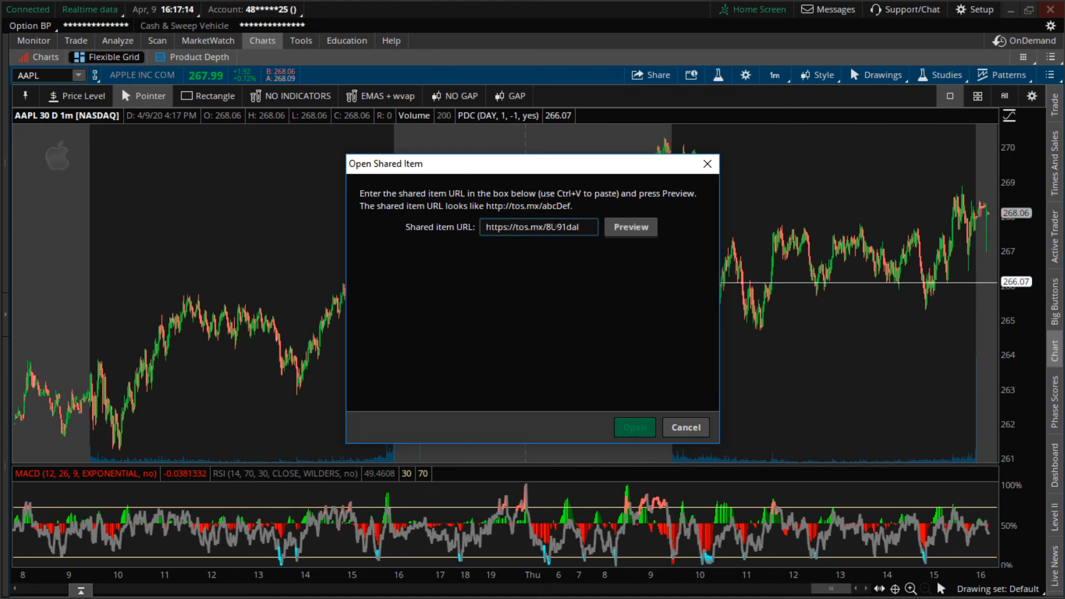
{"action": "left_click", "coordinate": [629, 226]}
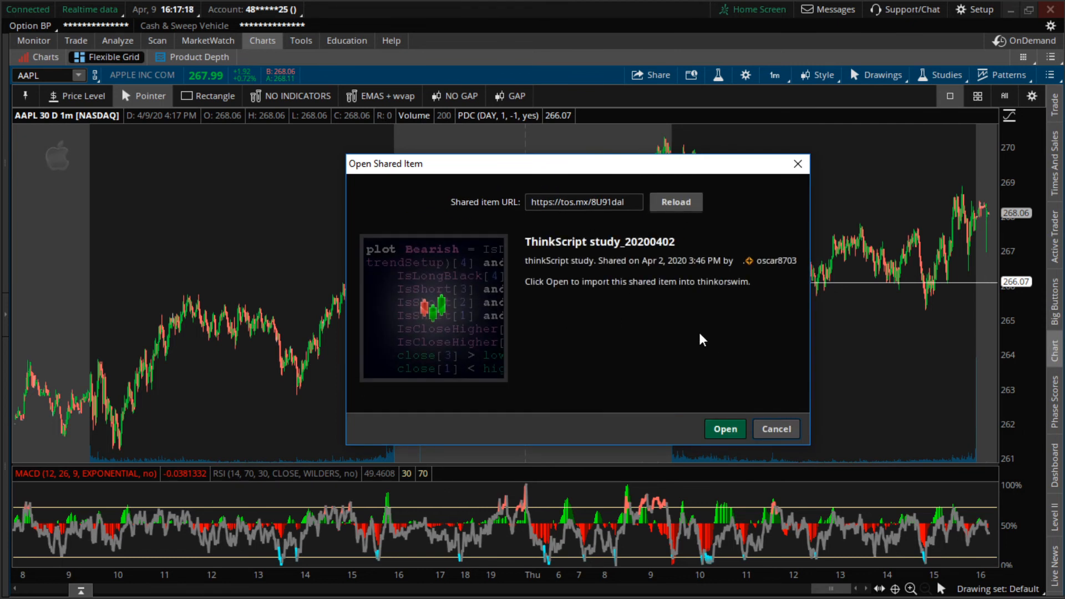
- Import the previewed thinkScript study, renaming it pre122
{"action": "left_click", "coordinate": [724, 428]}
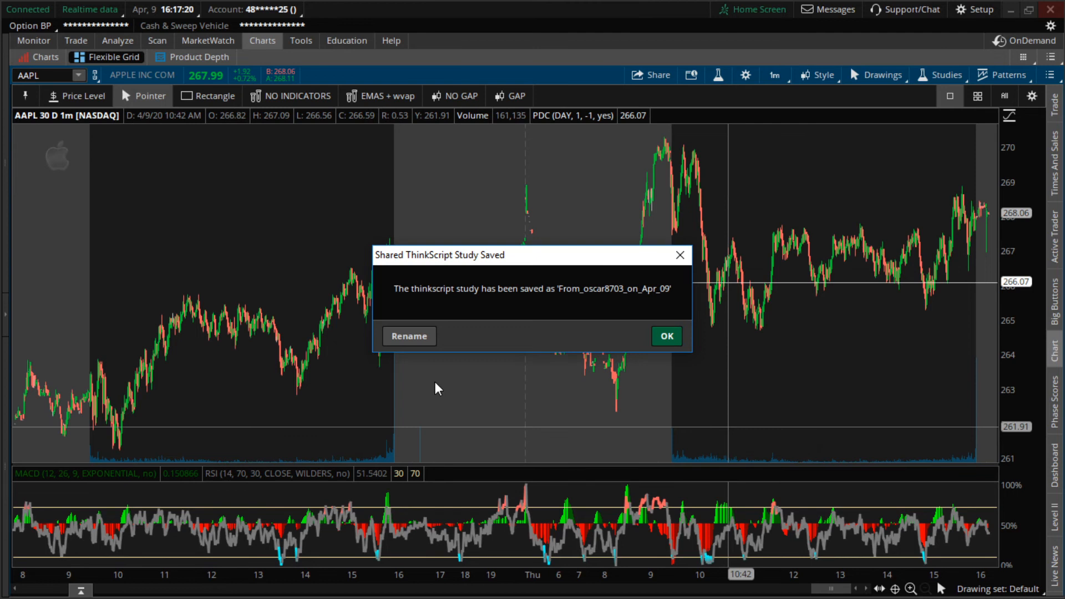
{"action": "left_click", "coordinate": [409, 337]}
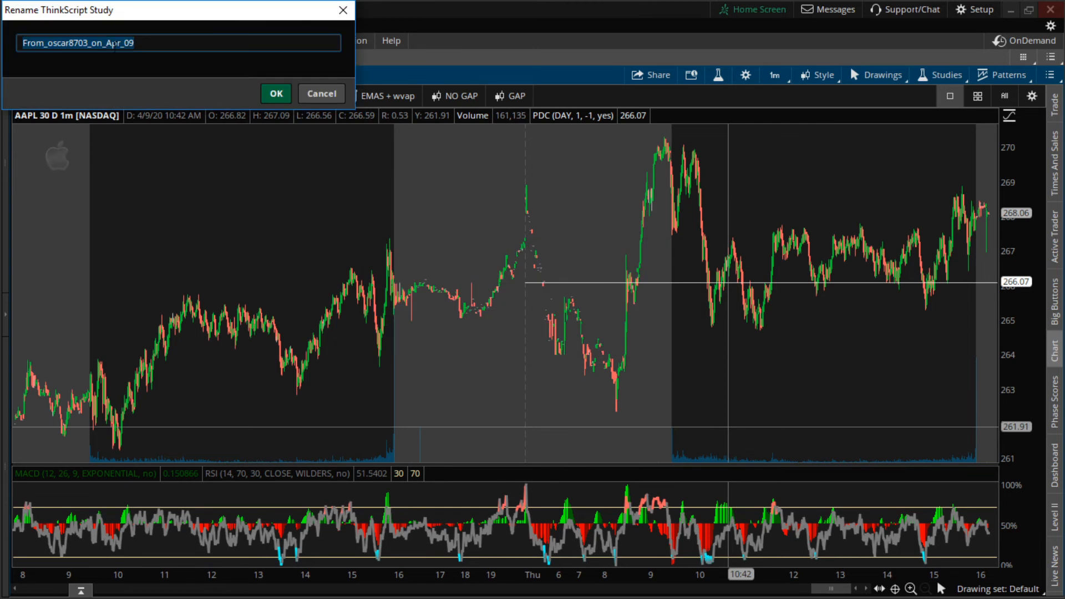
{"action": "type", "text": "pre"}
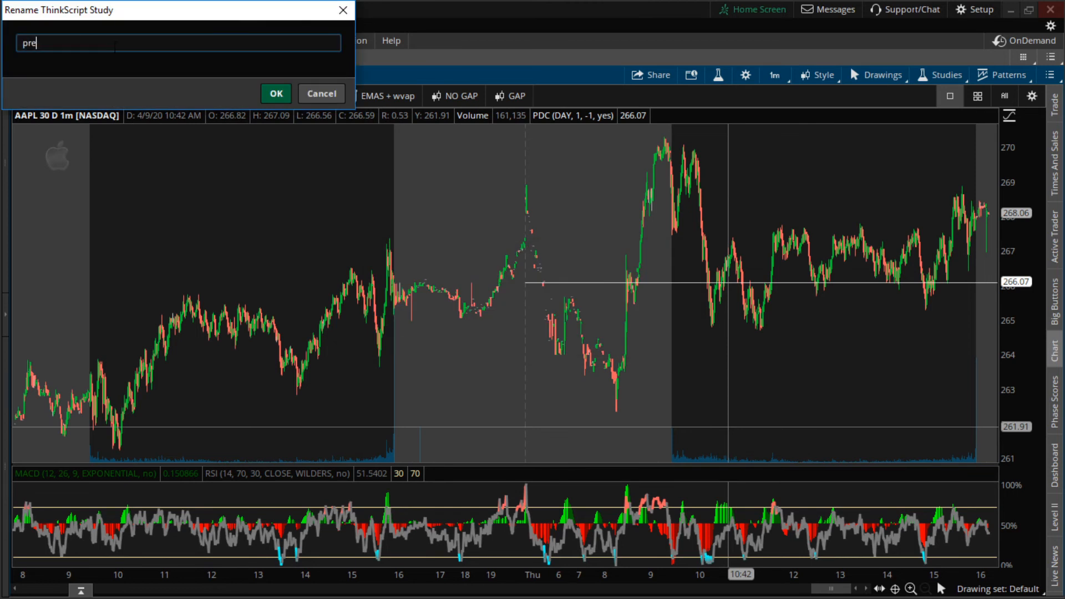
{"action": "type", "text": "122"}
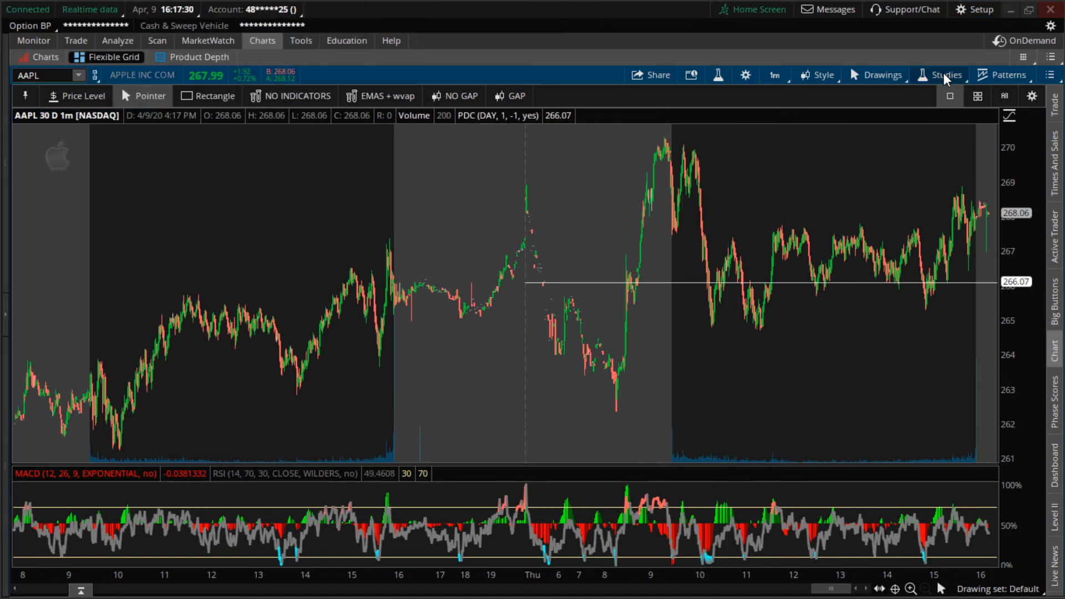
- Search Edit Studies for pre122, add it to the AAPL chart and apply
{"action": "left_click", "coordinate": [945, 74]}
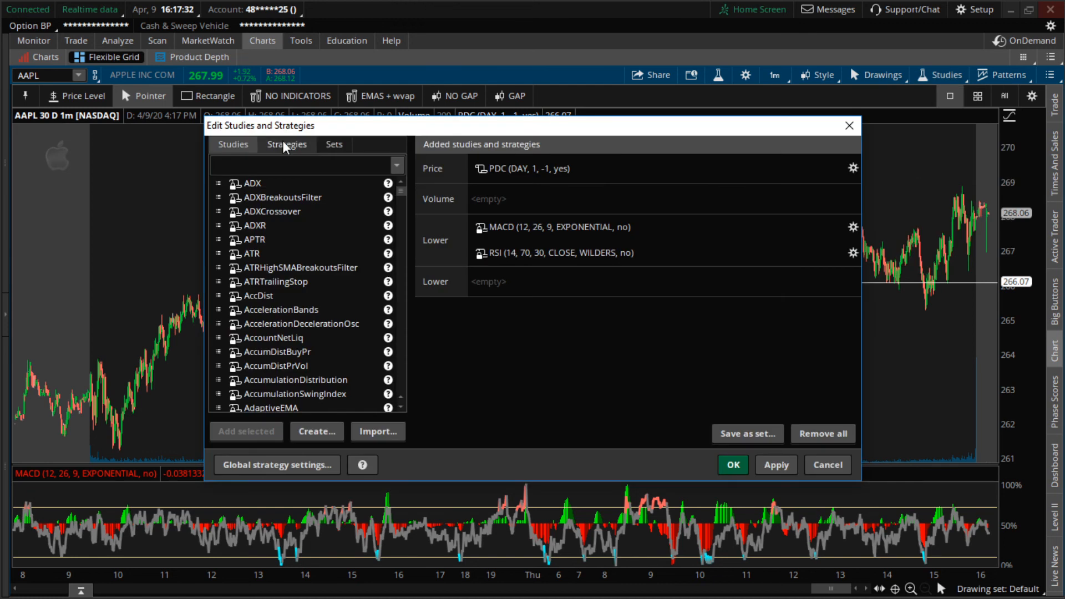
{"action": "type", "text": "pre1"}
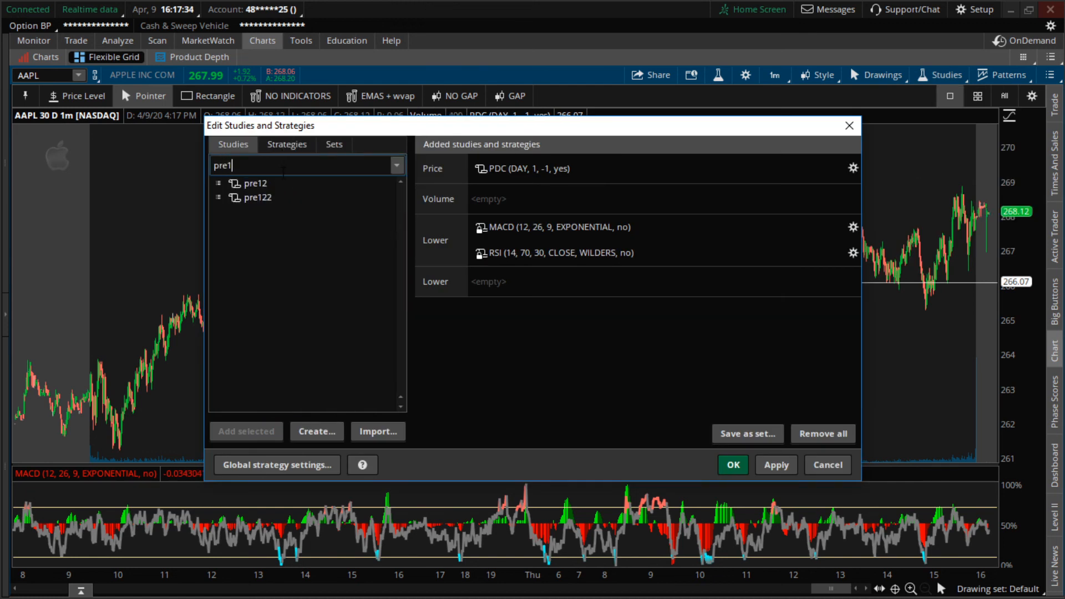
{"action": "type", "text": "22"}
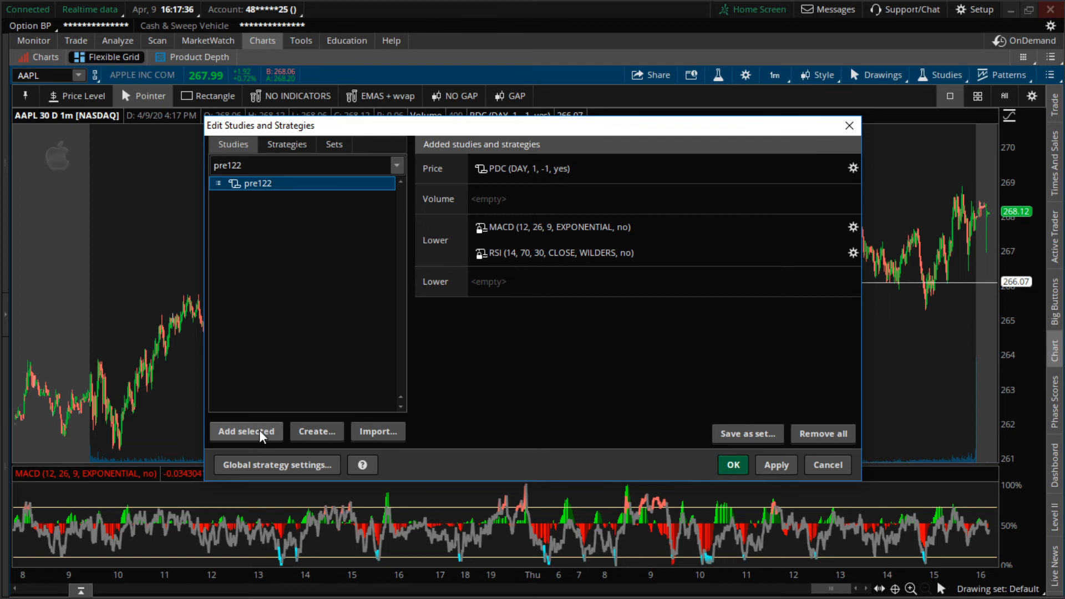
{"action": "left_click", "coordinate": [246, 432]}
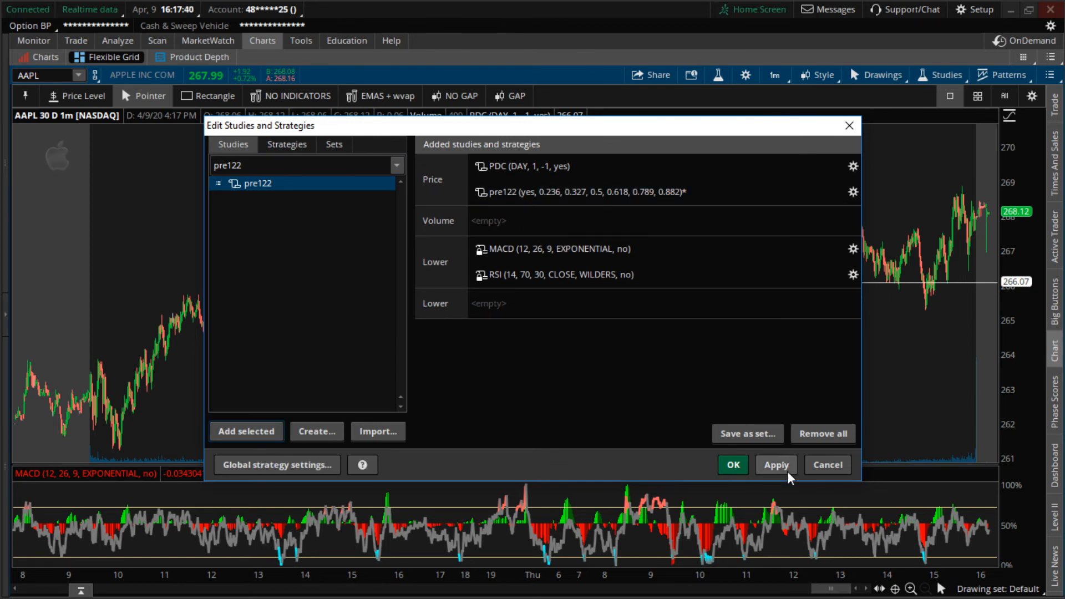
{"action": "left_click", "coordinate": [775, 465]}
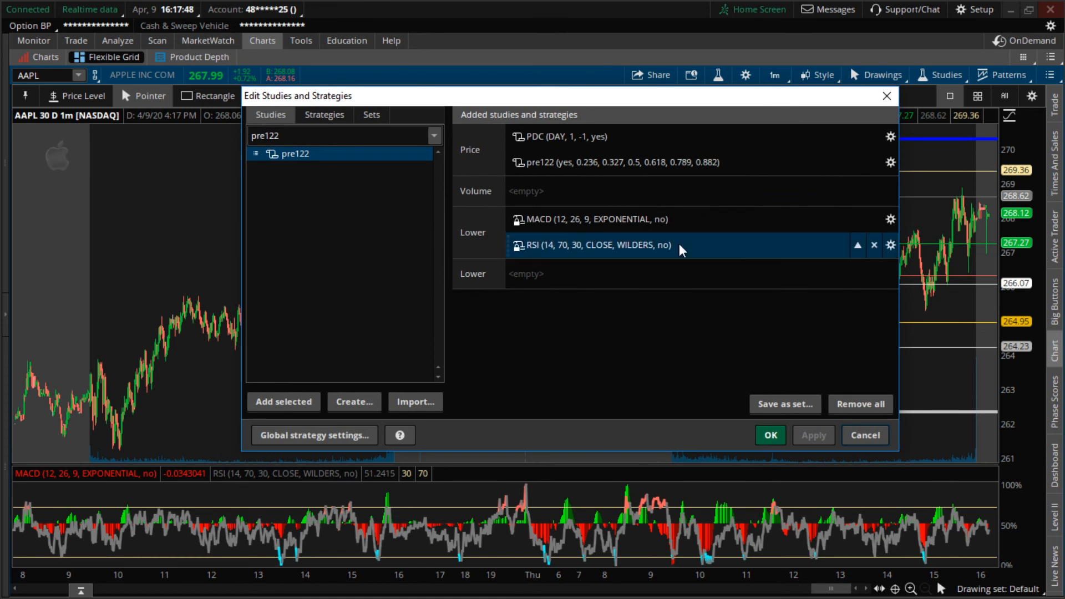
{"action": "mouse_move", "coordinate": [795, 381]}
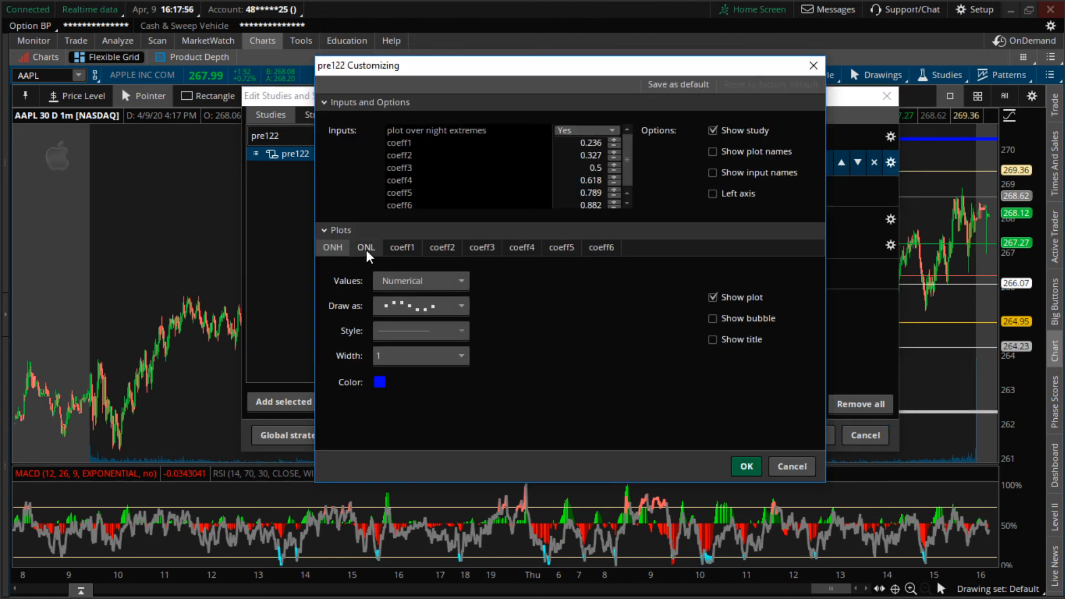
- Hide the pre122 coeff1–coeff6 plots, keeping only ONH and ONL shown
{"action": "left_click", "coordinate": [332, 248]}
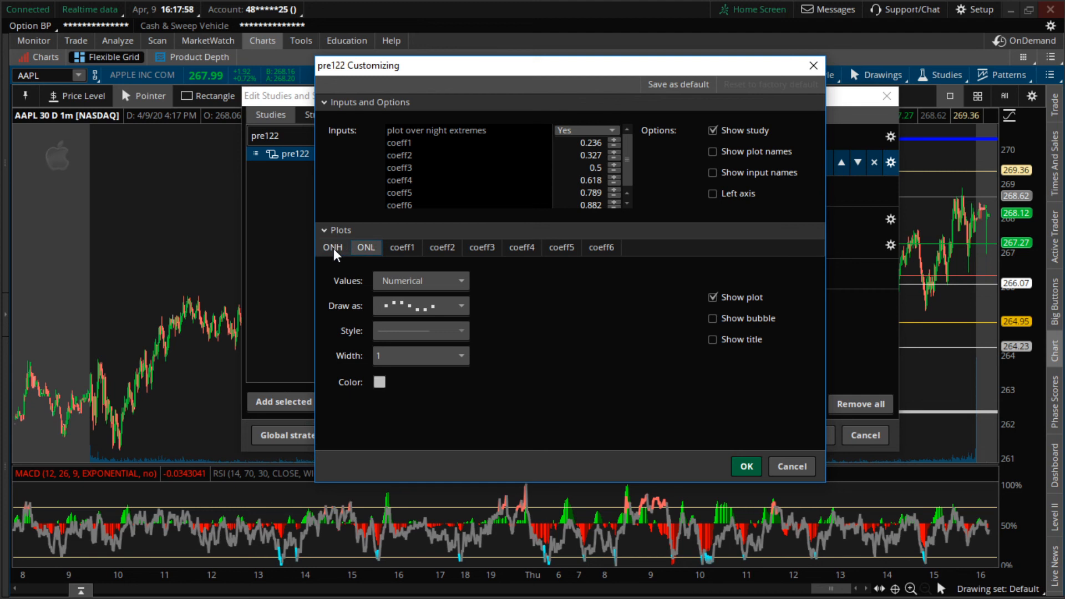
{"action": "left_click", "coordinate": [401, 247]}
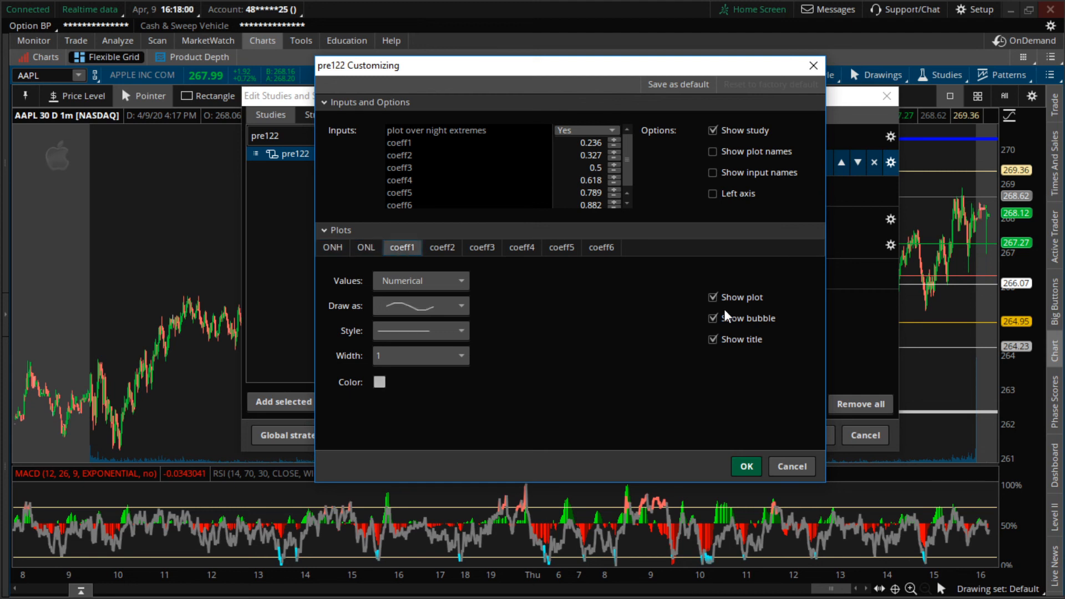
{"action": "left_click", "coordinate": [441, 246]}
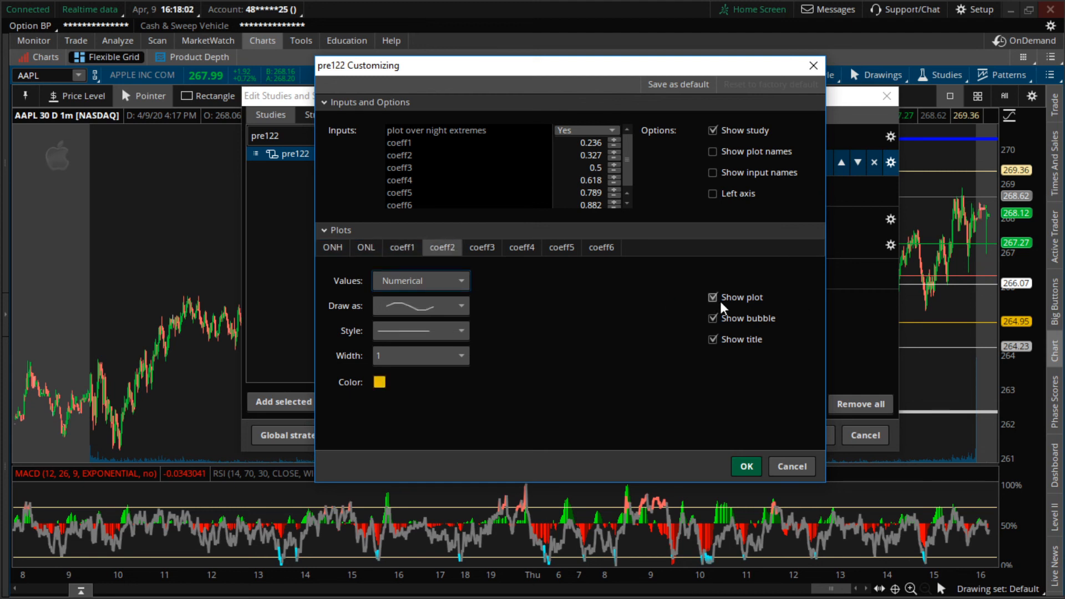
{"action": "left_click", "coordinate": [521, 246]}
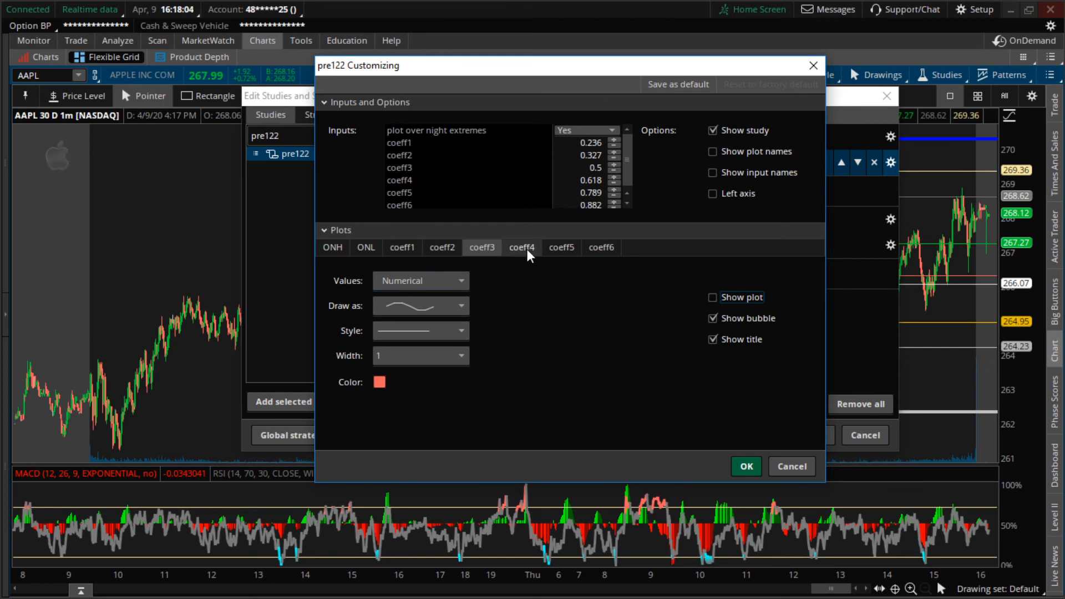
{"action": "left_click", "coordinate": [561, 247]}
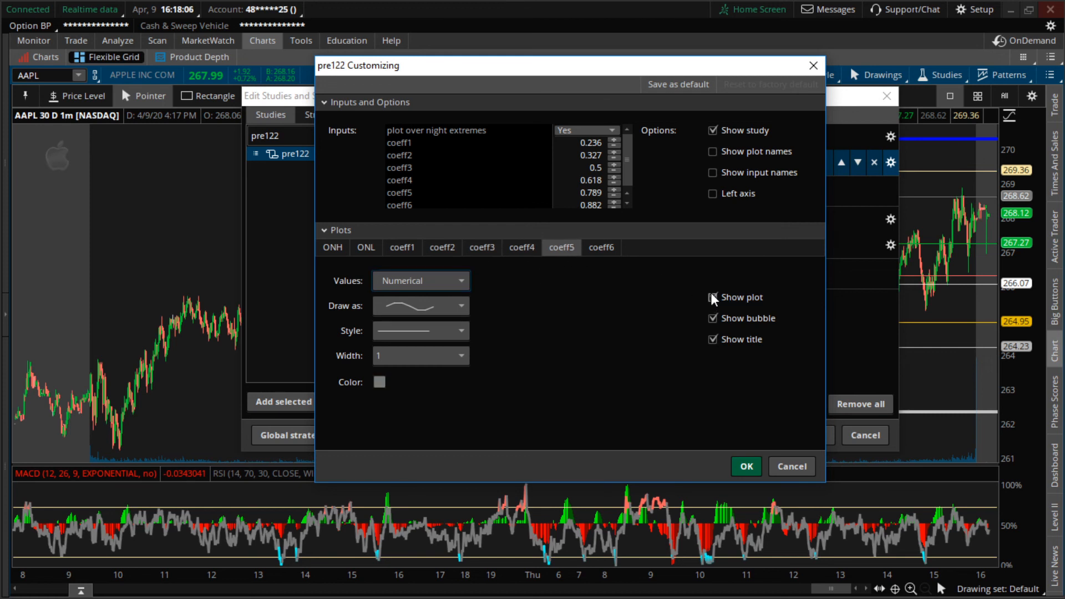
{"action": "left_click", "coordinate": [332, 246]}
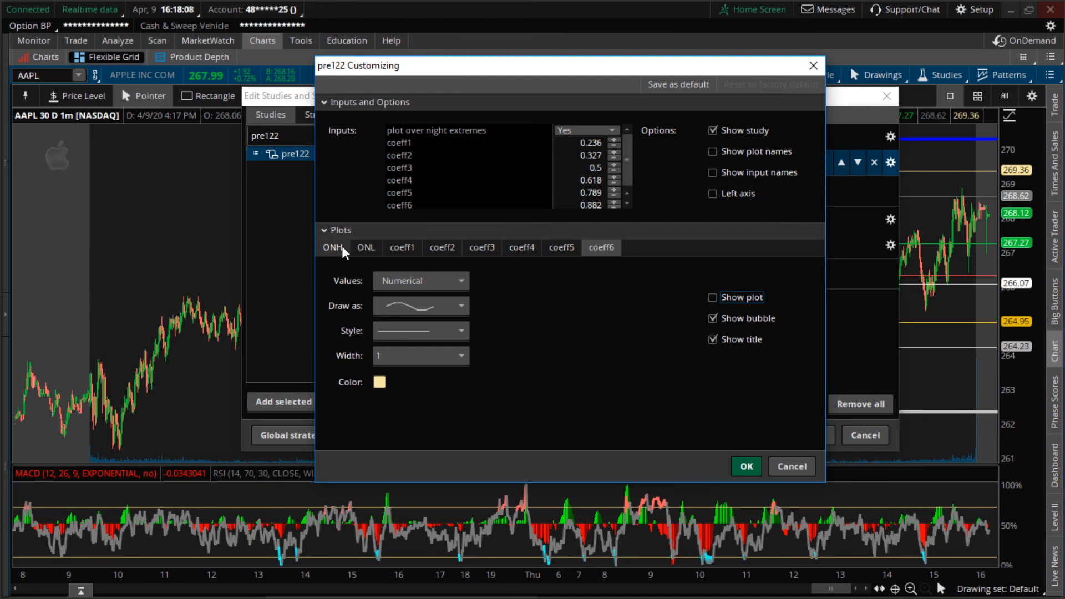
{"action": "left_click", "coordinate": [333, 246]}
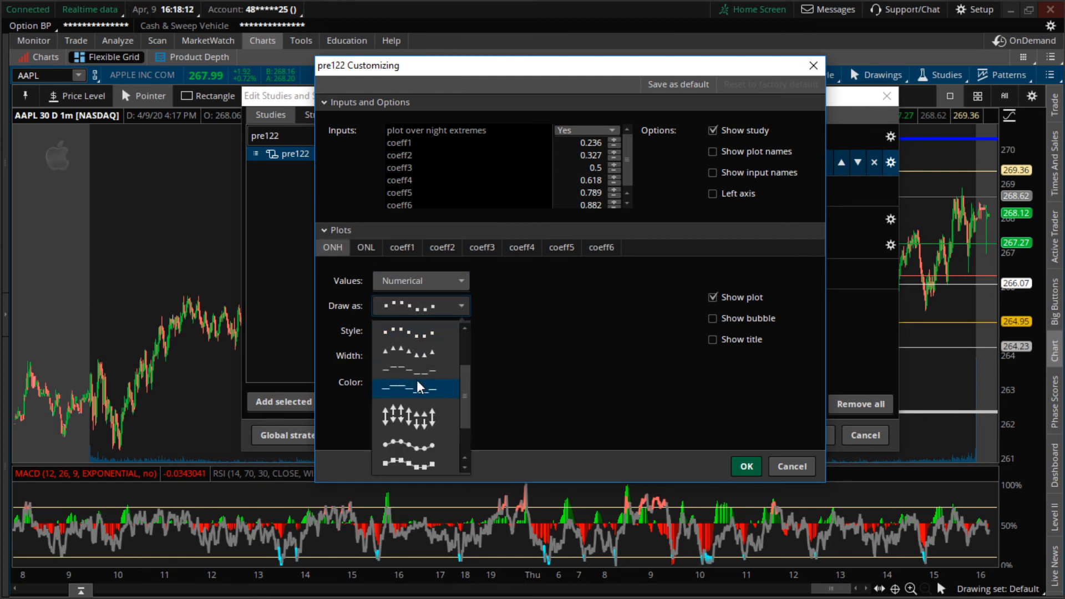
- Set the ONH and ONL plots to dashed lines, ONH in green
{"action": "left_click", "coordinate": [414, 387]}
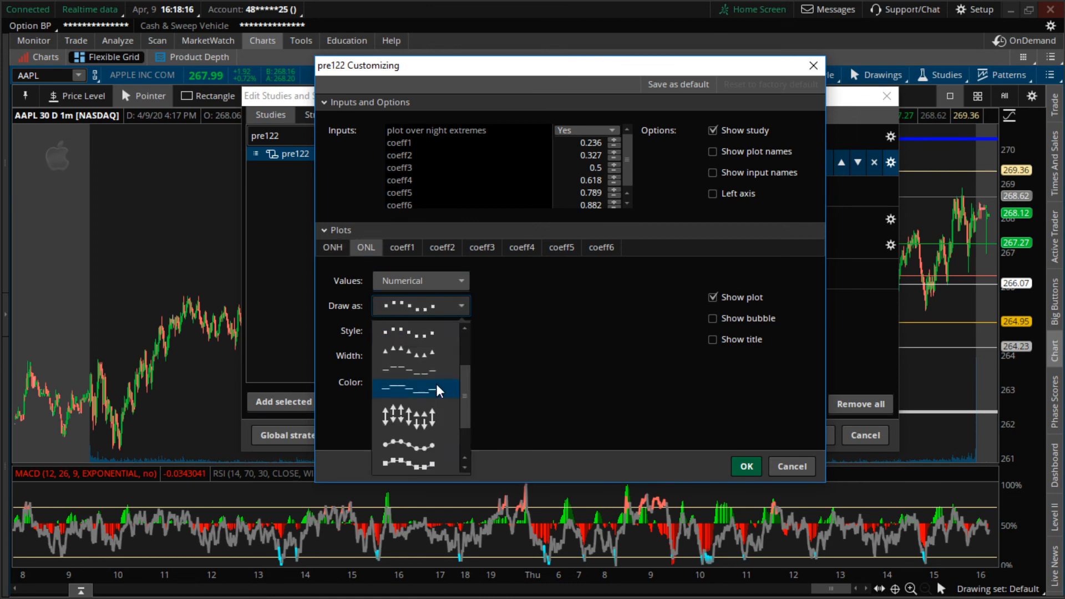
{"action": "left_click", "coordinate": [410, 388]}
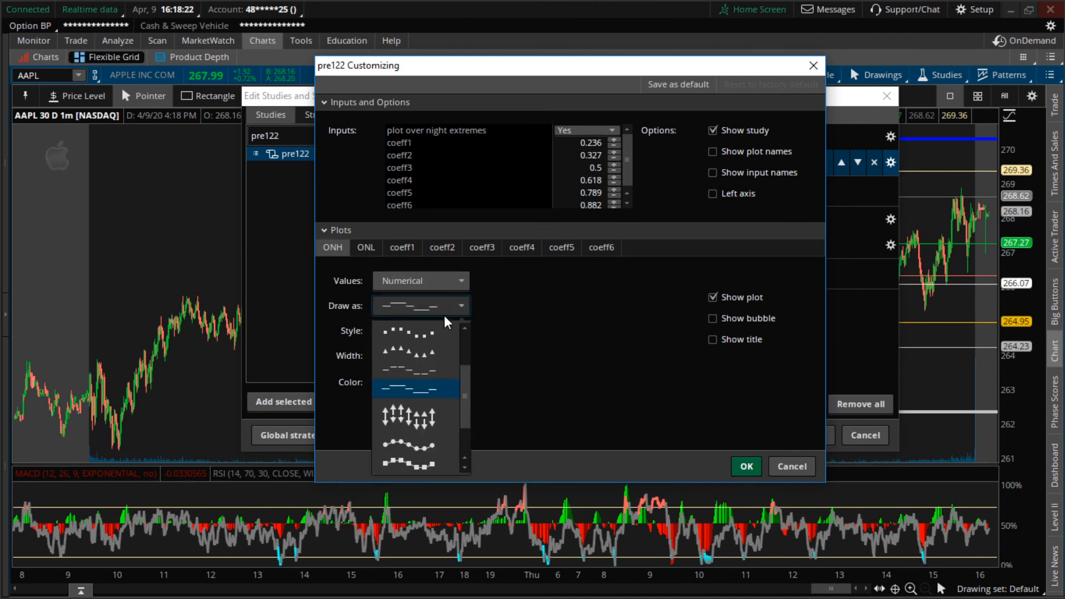
{"action": "left_click", "coordinate": [411, 388]}
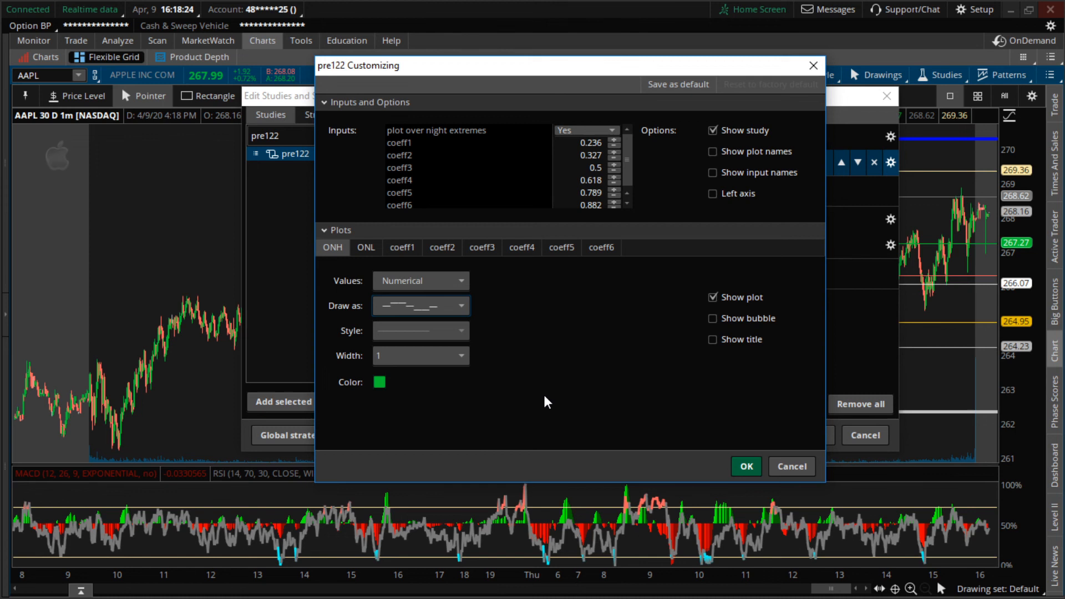
{"action": "left_click", "coordinate": [745, 466]}
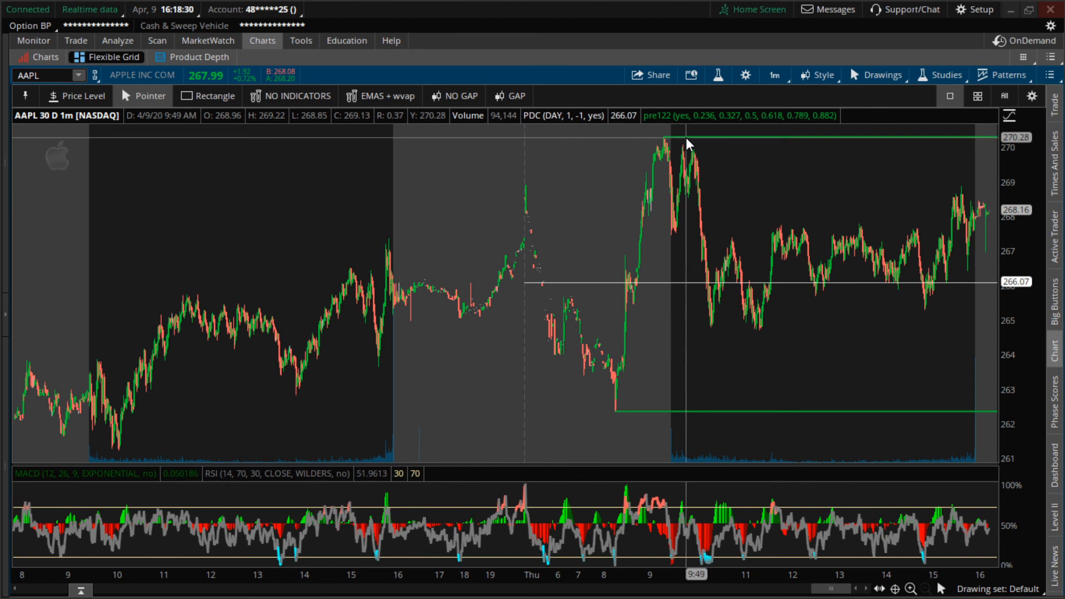
{"action": "mouse_move", "coordinate": [604, 296]}
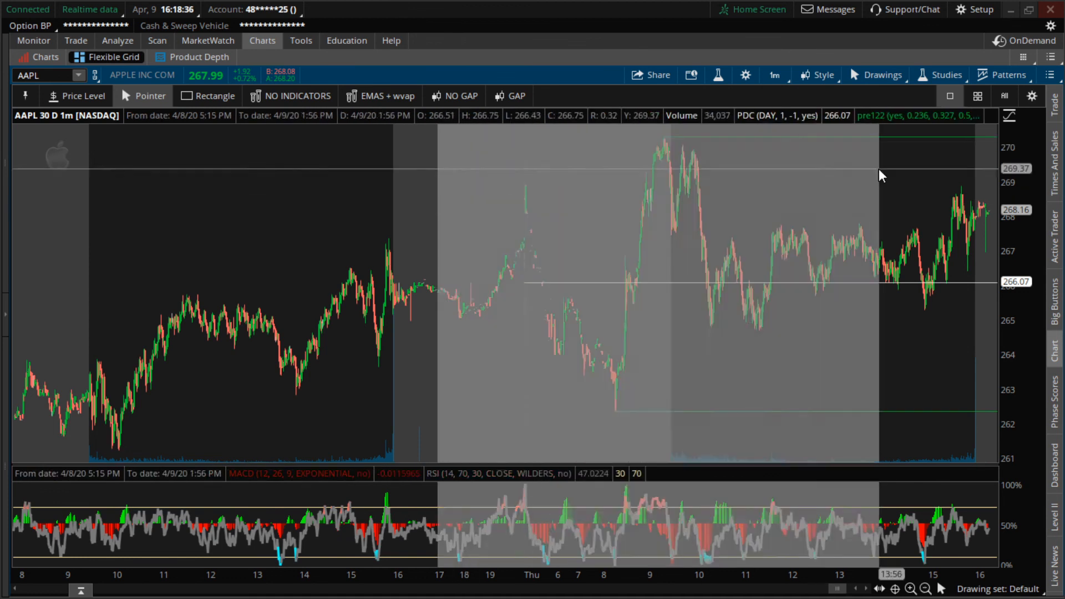
{"action": "mouse_move", "coordinate": [651, 323]}
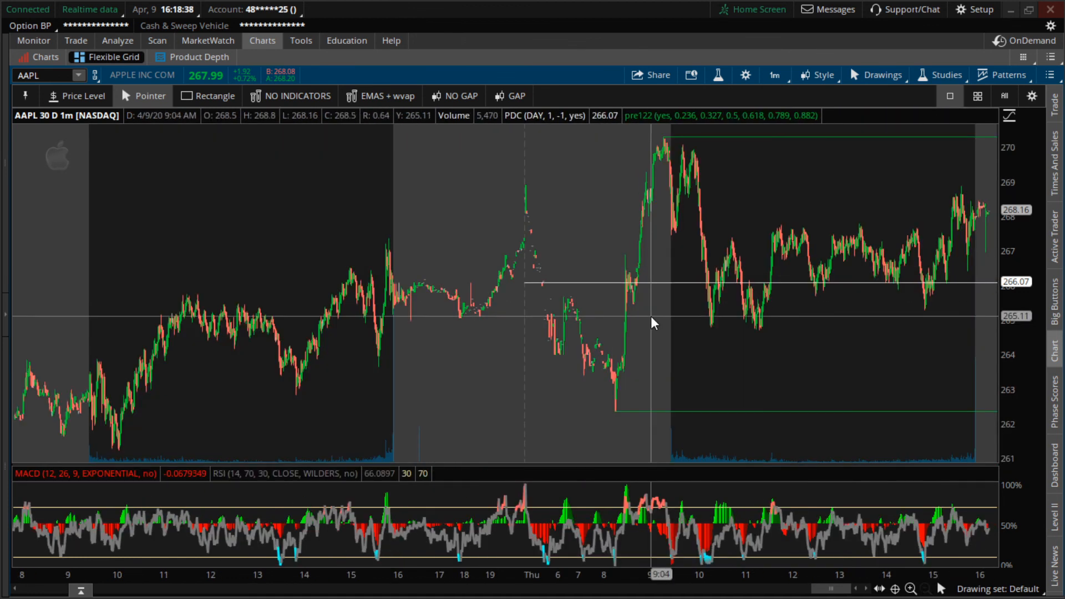
{"action": "mouse_move", "coordinate": [690, 421]}
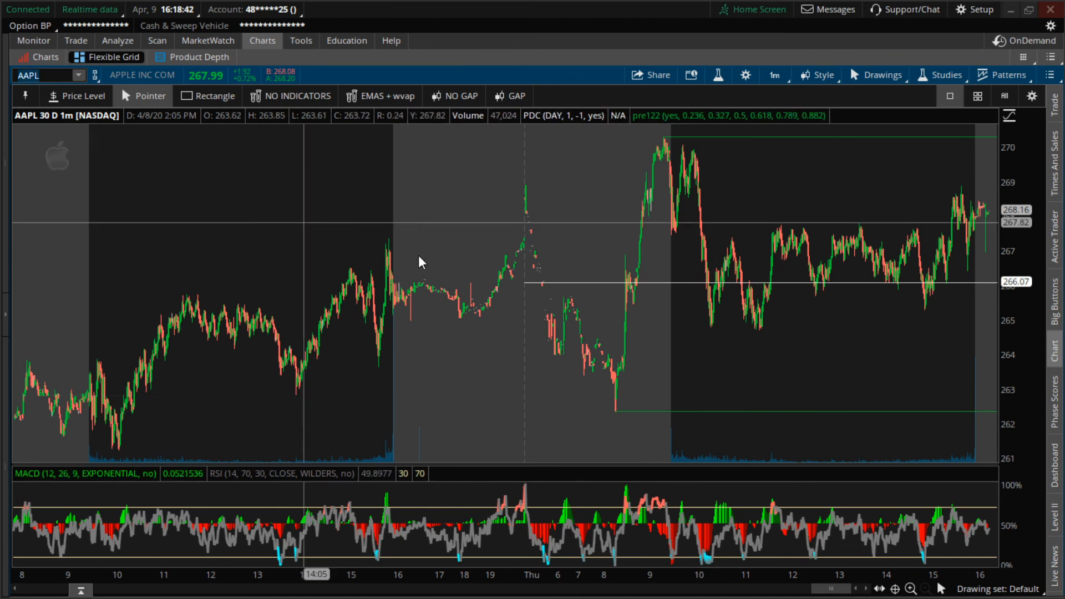
{"action": "mouse_move", "coordinate": [636, 239]}
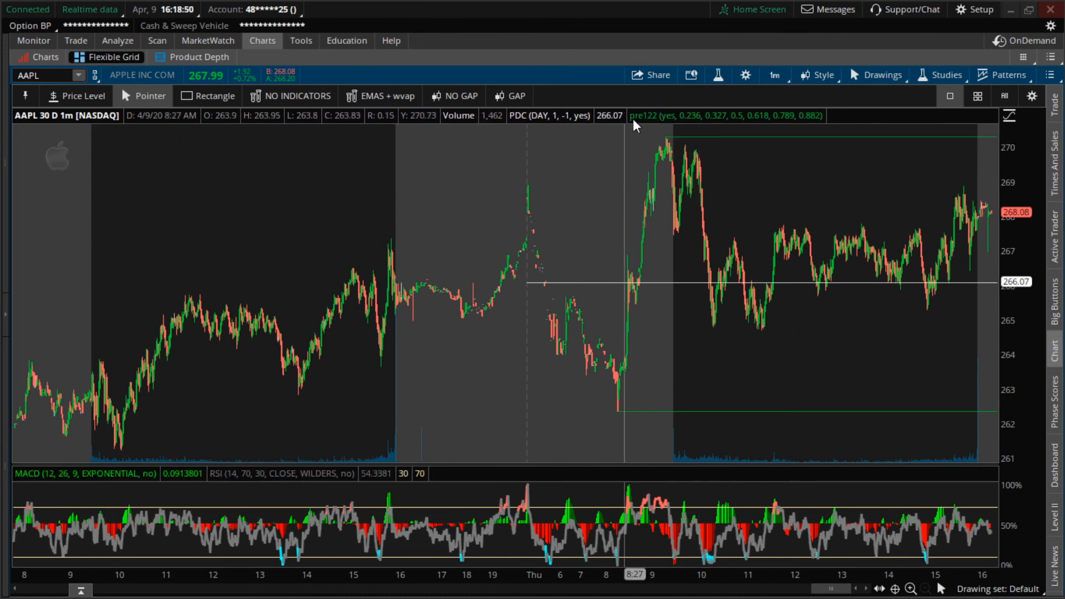
{"action": "mouse_move", "coordinate": [648, 411]}
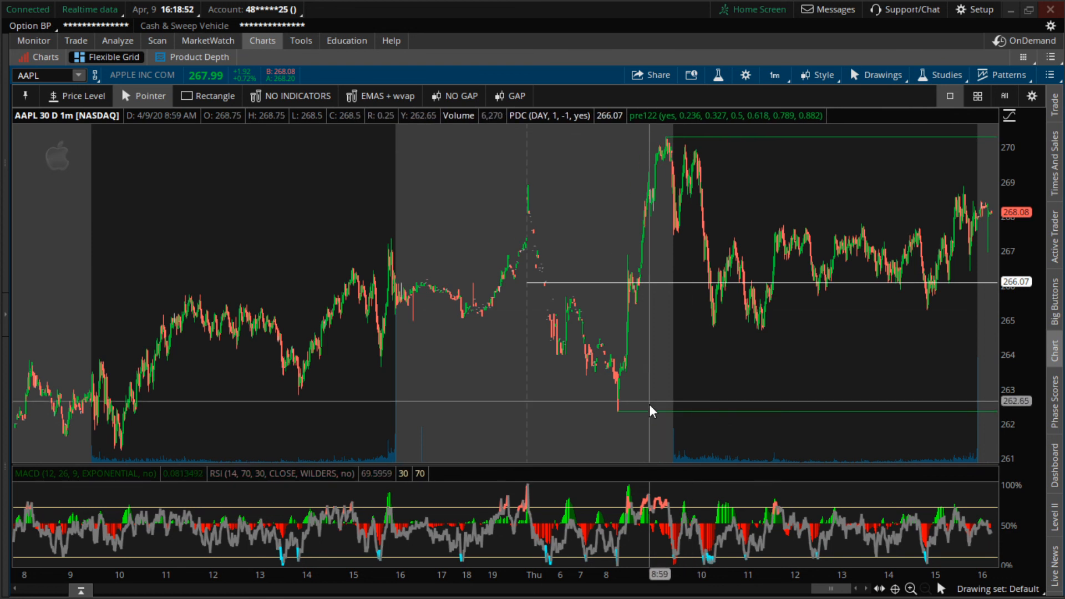
{"action": "mouse_move", "coordinate": [672, 190]}
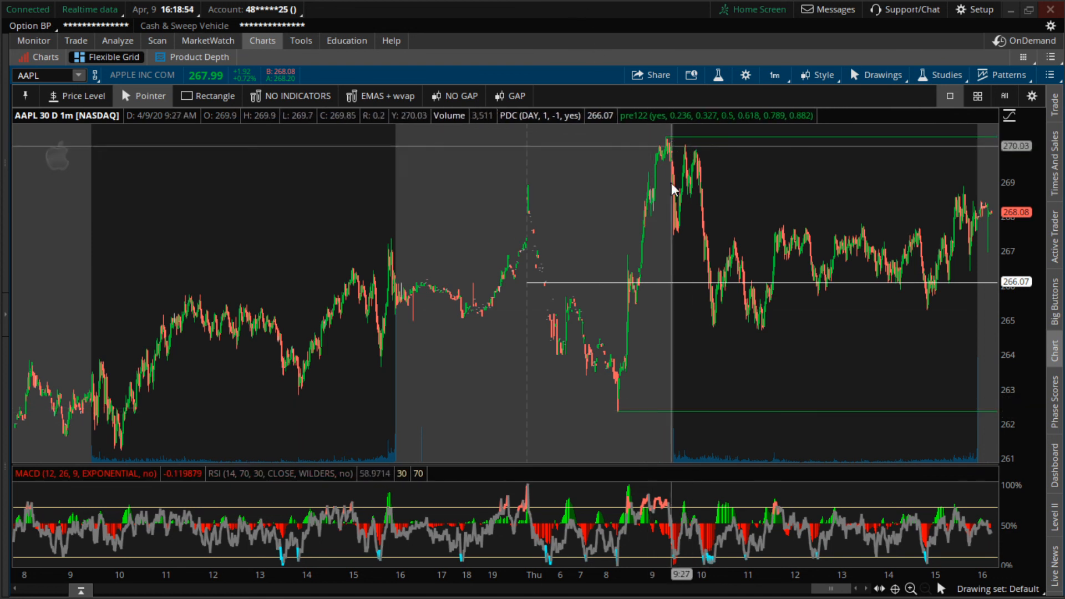
{"action": "mouse_move", "coordinate": [614, 290]}
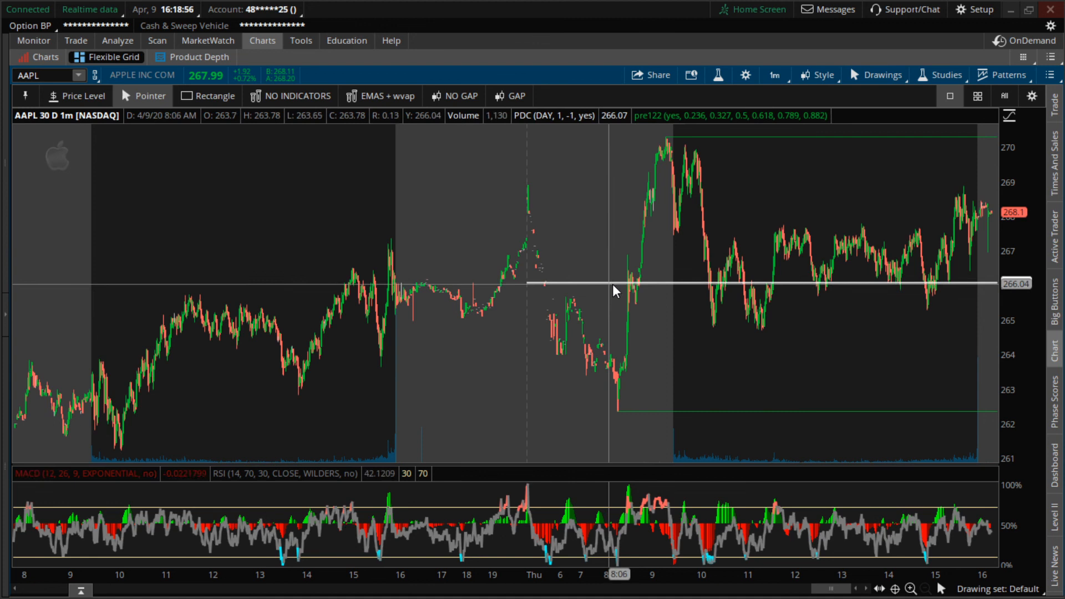
{"action": "mouse_move", "coordinate": [608, 302]}
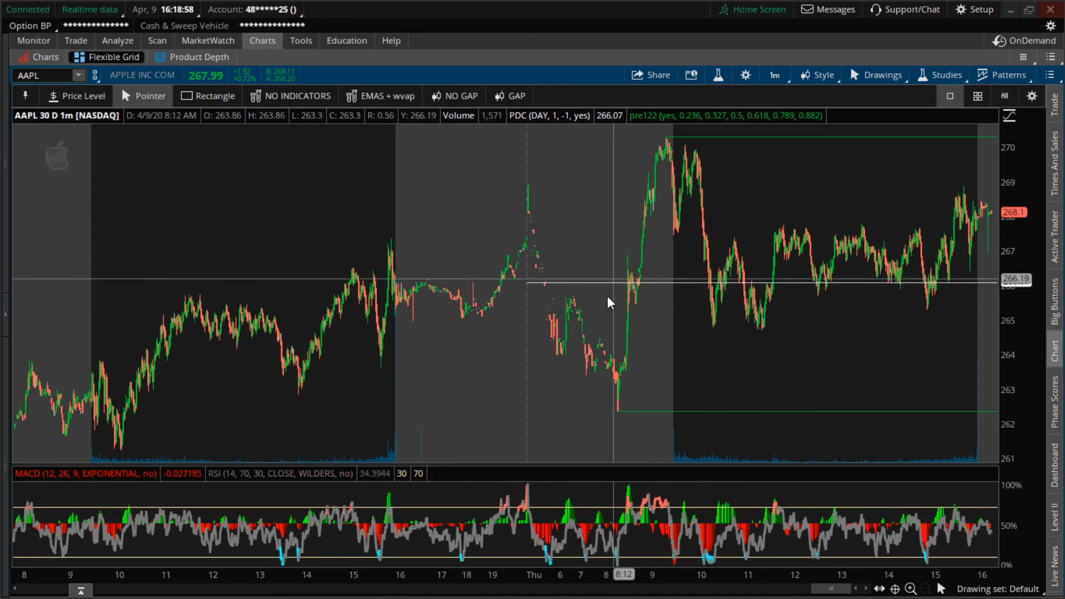
{"action": "mouse_move", "coordinate": [663, 288]}
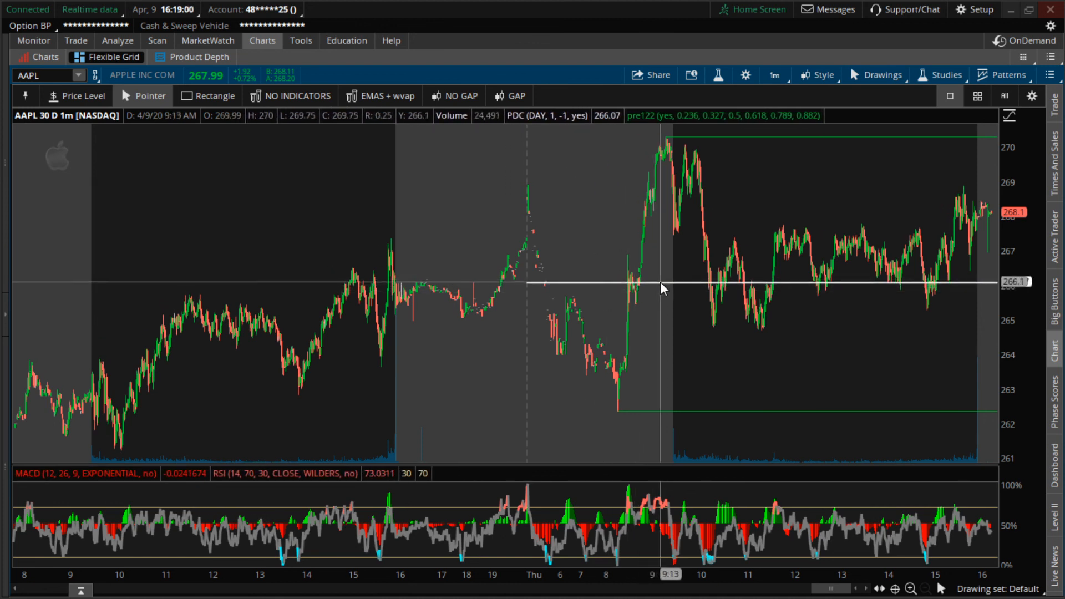
{"action": "mouse_move", "coordinate": [700, 160]}
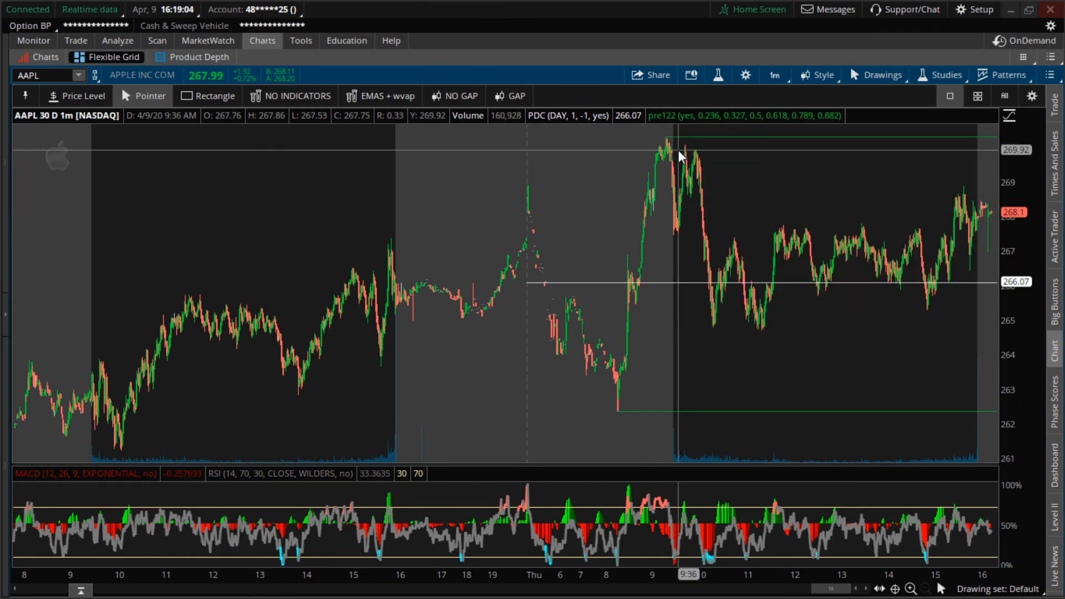
{"action": "mouse_move", "coordinate": [852, 189]}
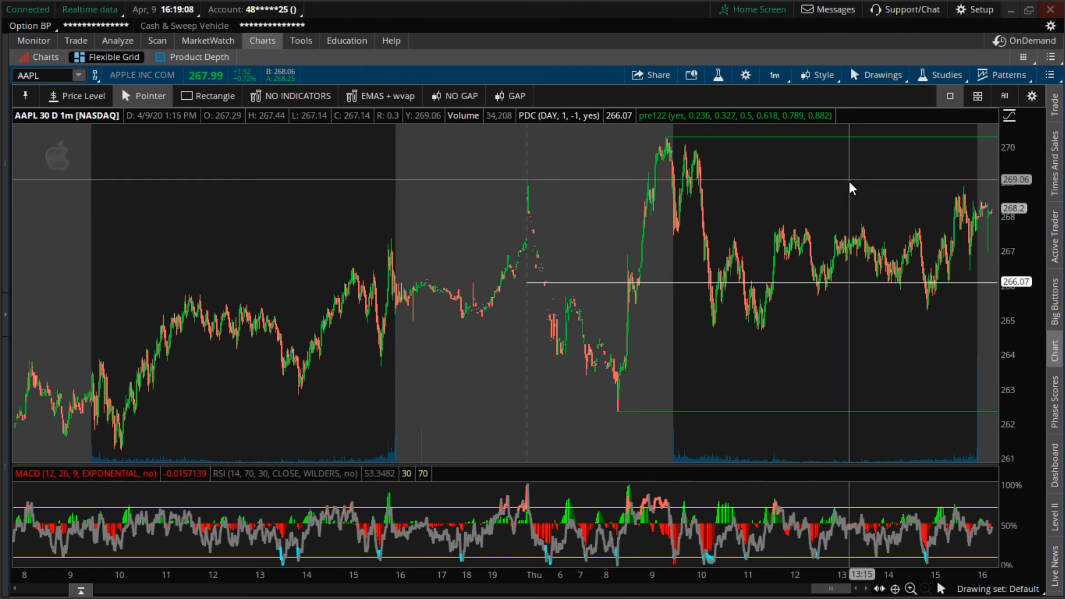
{"action": "mouse_move", "coordinate": [575, 310]}
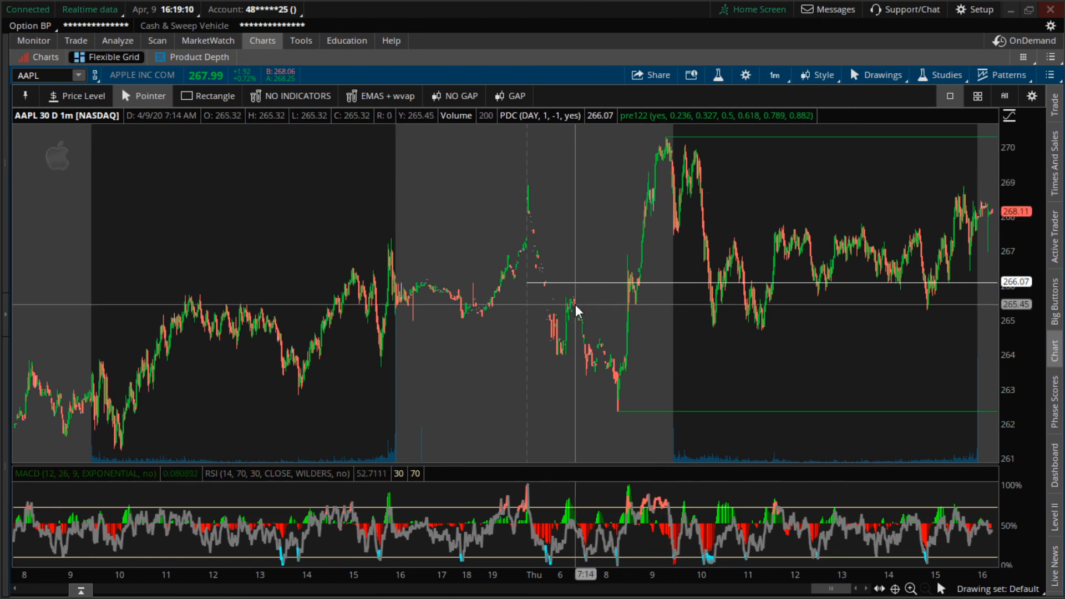